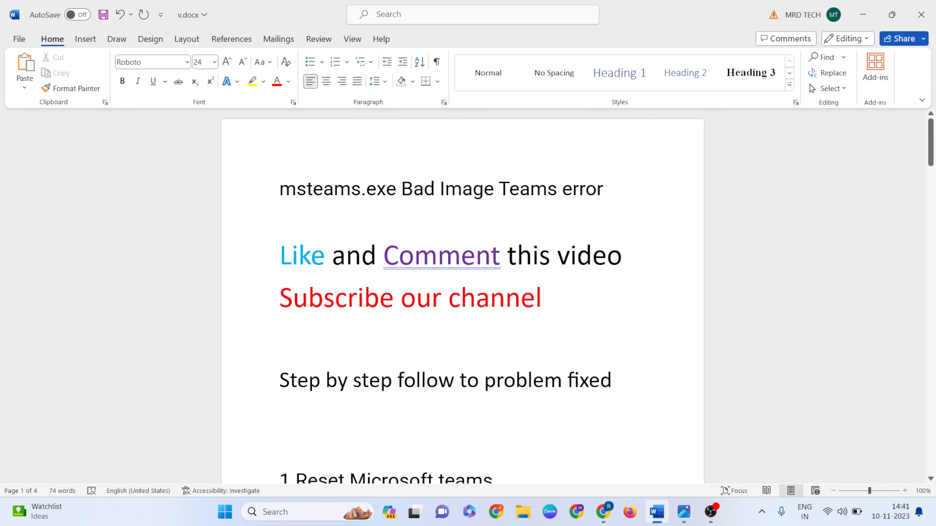
- Locate Microsoft Teams in the Installed apps list and open its ... options menu
{"action": "scroll", "scroll_direction": "down", "scroll_amount": 3}
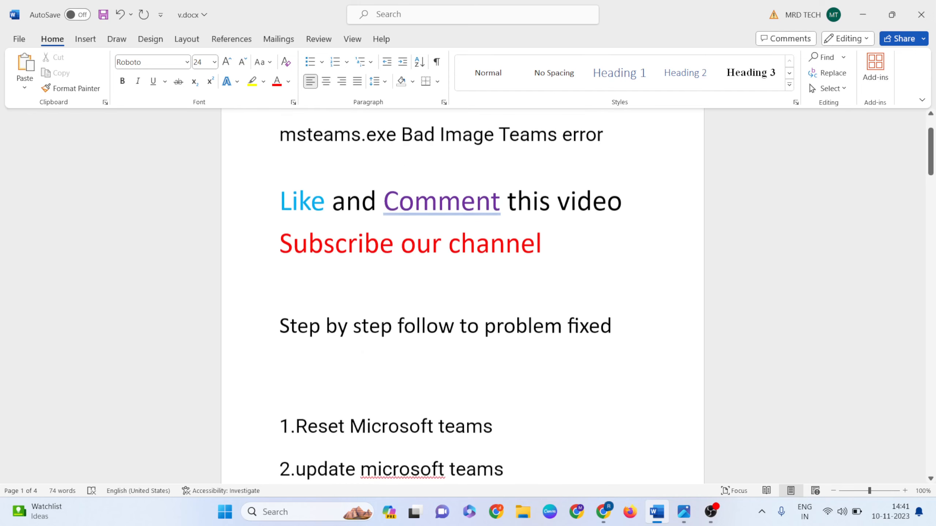
{"action": "scroll", "scroll_direction": "down", "scroll_amount": 3}
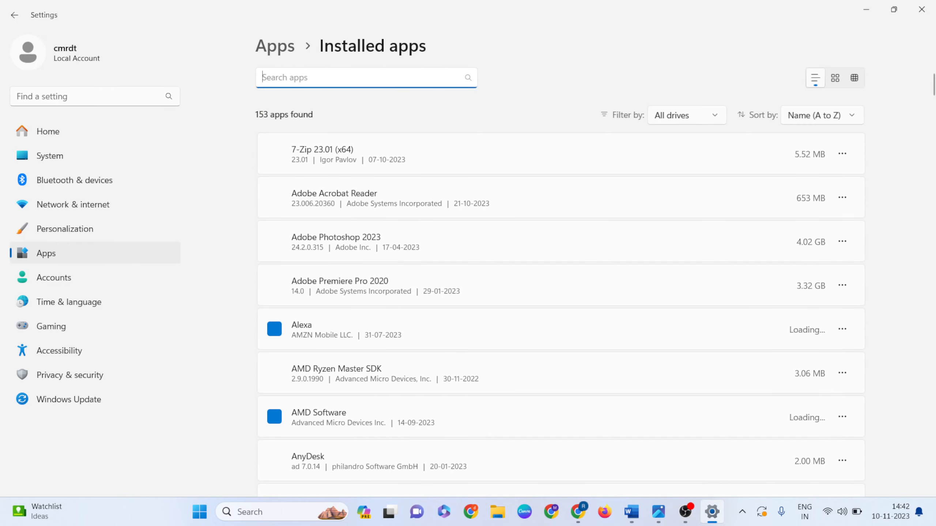
{"action": "scroll", "scroll_direction": "down", "scroll_amount": 3}
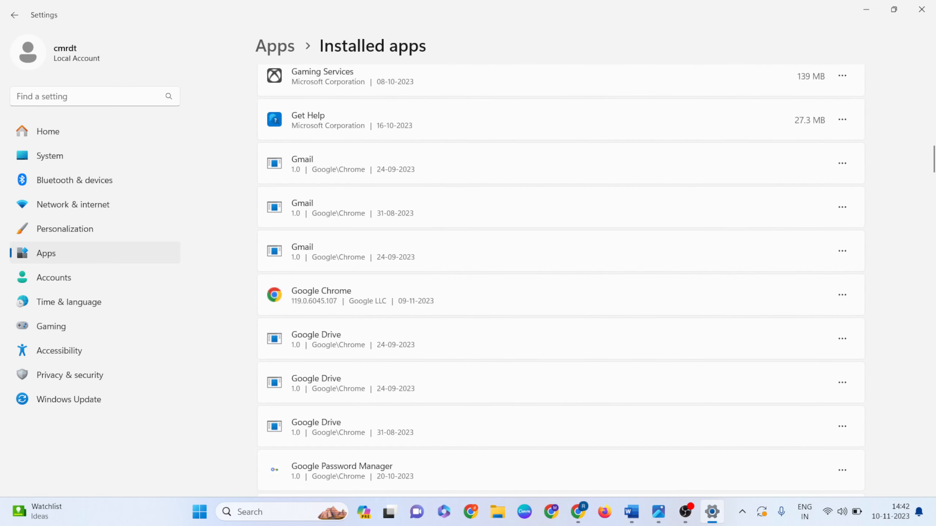
{"action": "scroll", "scroll_direction": "down", "scroll_amount": 3}
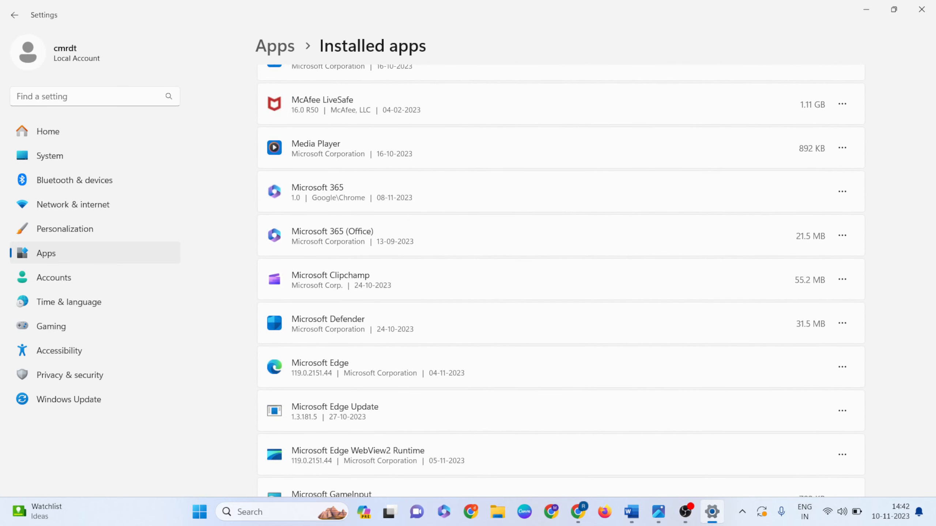
{"action": "scroll", "scroll_direction": "down", "scroll_amount": 3}
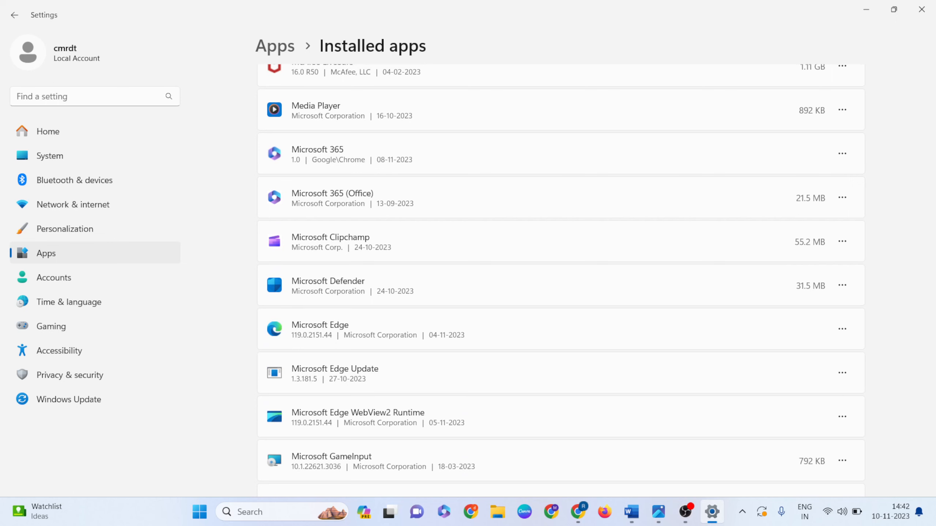
{"action": "scroll", "scroll_direction": "down", "scroll_amount": 3}
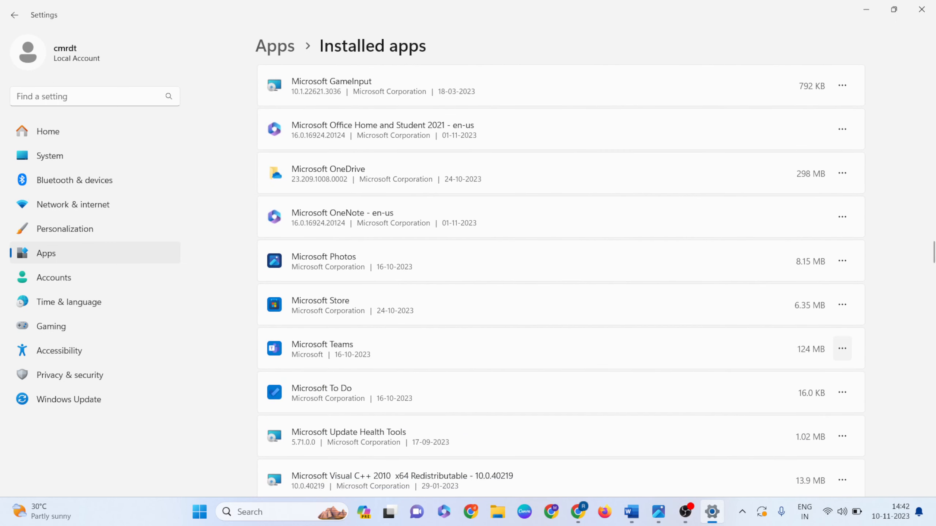
{"action": "left_click", "coordinate": [843, 349]}
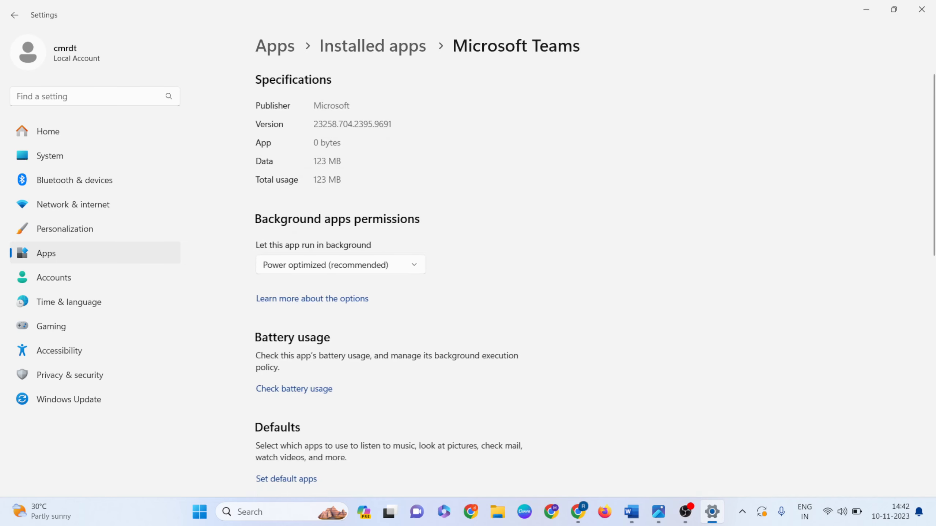
- Repair Microsoft Teams from its Reset section, then return to the Word fix-steps document
{"action": "scroll", "scroll_direction": "down", "scroll_amount": 3}
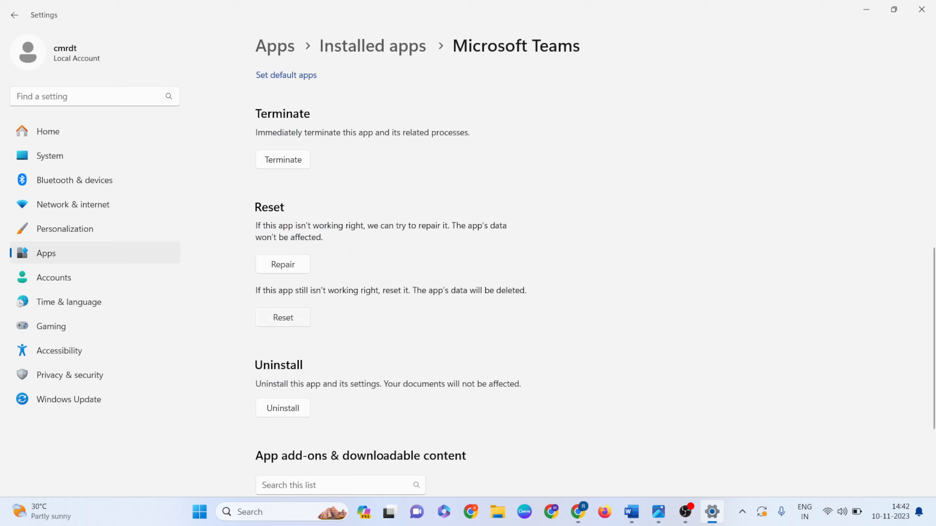
{"action": "left_click", "coordinate": [282, 265]}
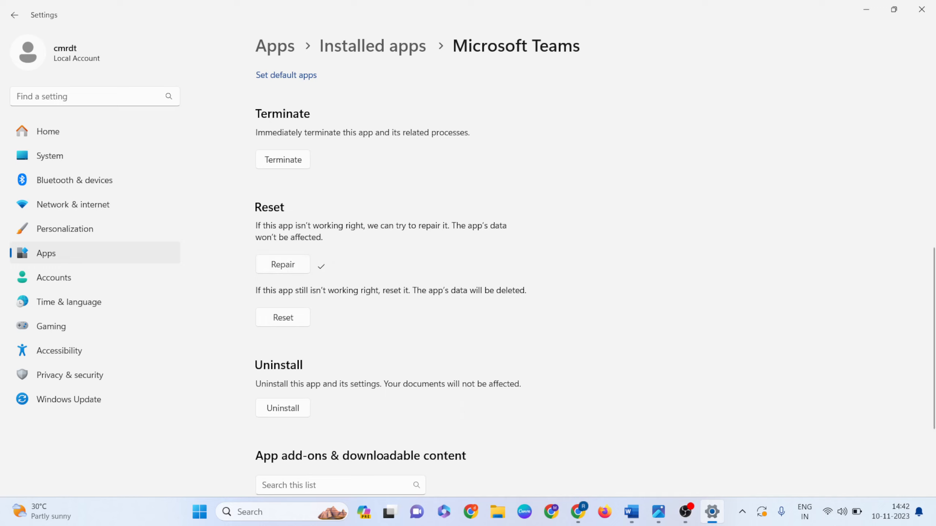
{"action": "left_click", "coordinate": [283, 317]}
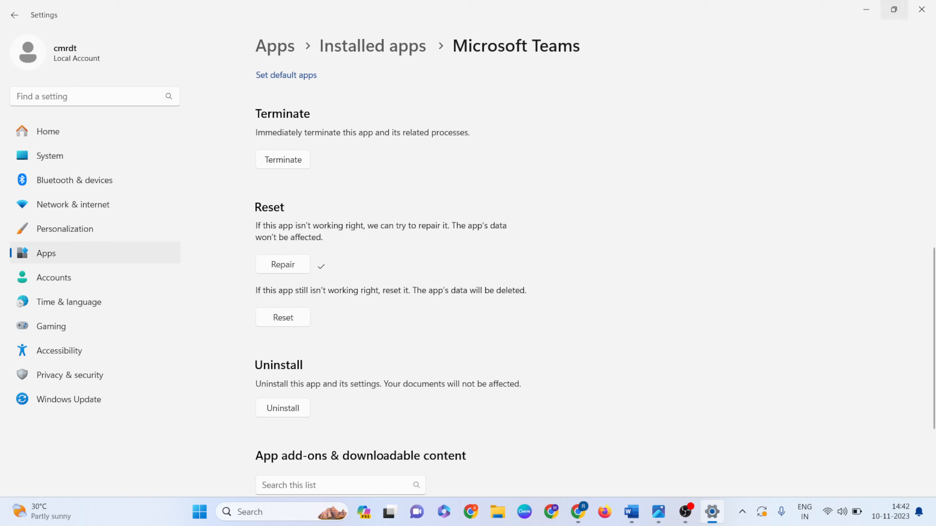
{"action": "left_click", "coordinate": [655, 512]}
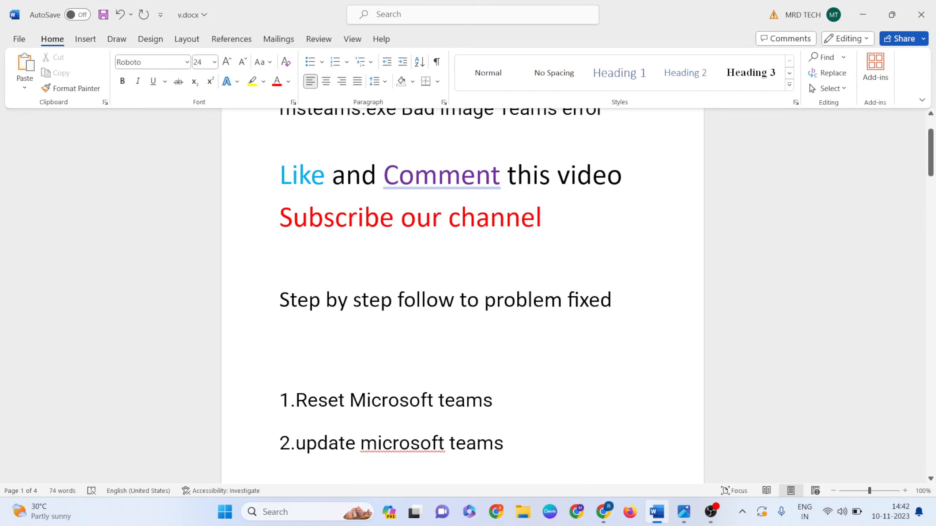
- View the msteams.exe Bad Image error screenshot, then bring up the Windows search panel
{"action": "left_click", "coordinate": [392, 443]}
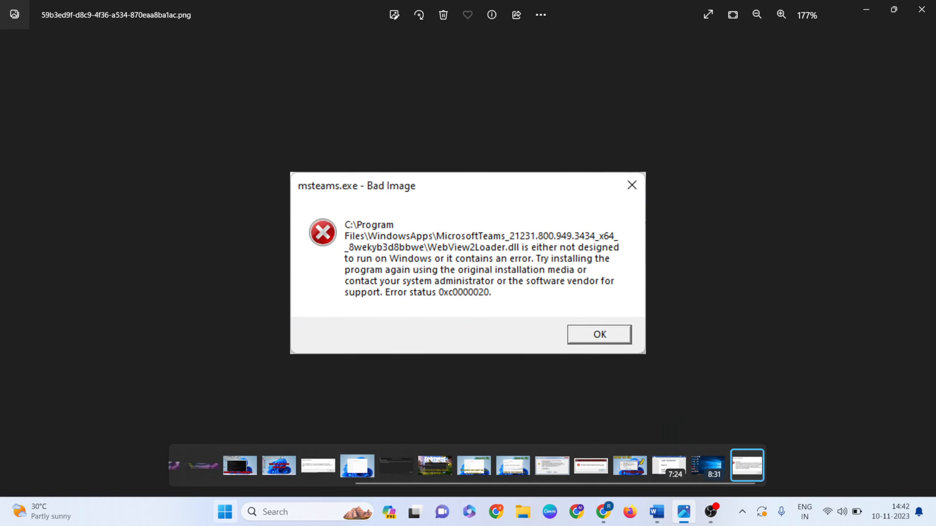
{"action": "left_click", "coordinate": [598, 334]}
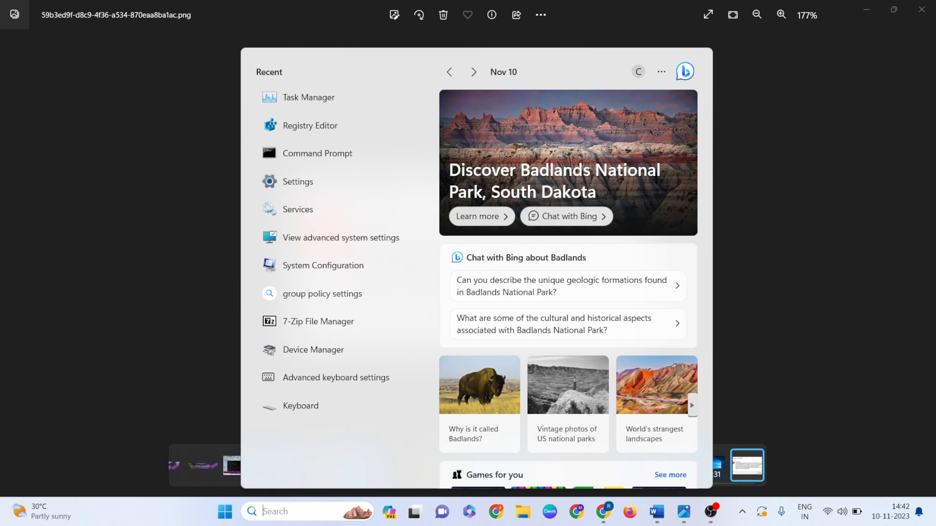
- Launch Microsoft Store and rerun the recent 'teams' search so Microsoft Teams tops the results
{"action": "left_click", "coordinate": [225, 512]}
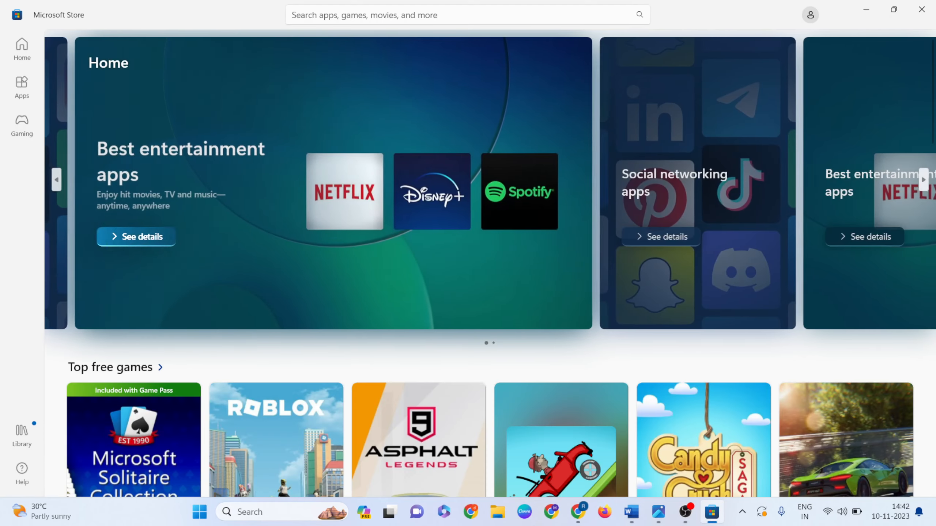
{"action": "left_click", "coordinate": [467, 15]}
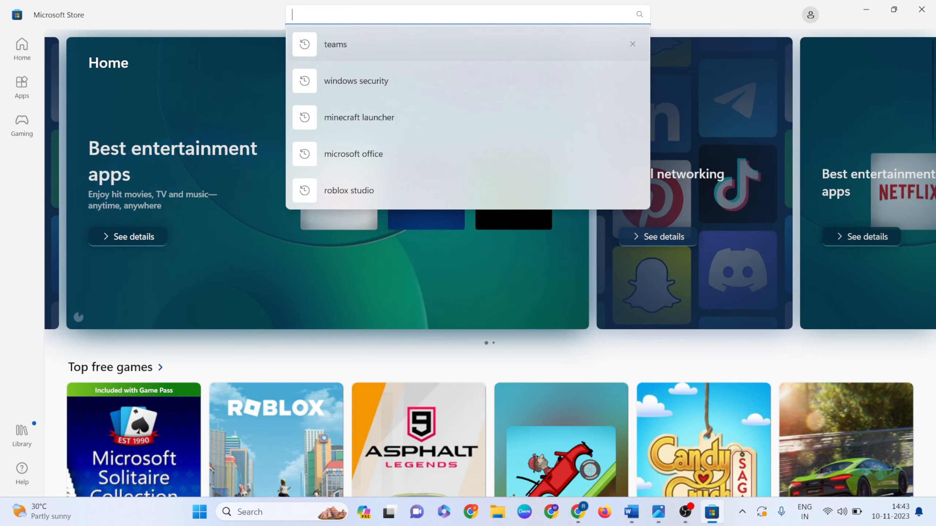
{"action": "left_click", "coordinate": [335, 44]}
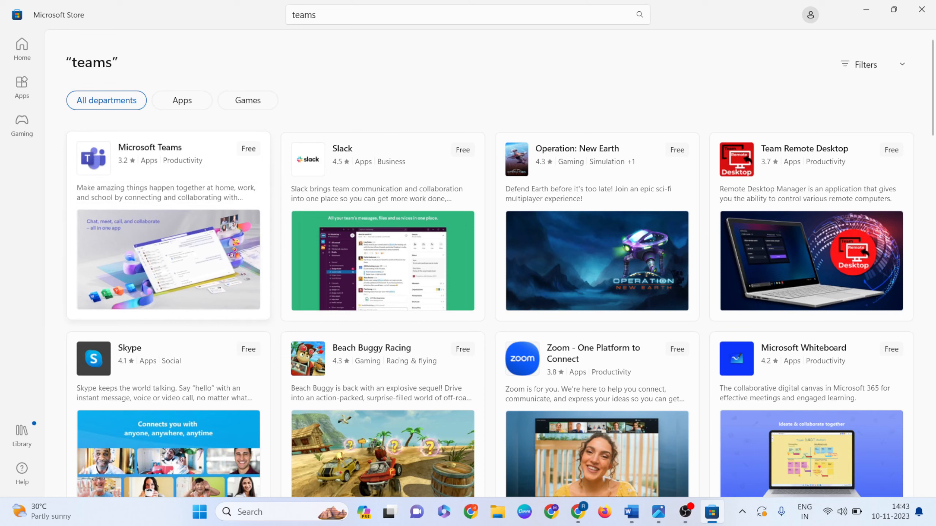